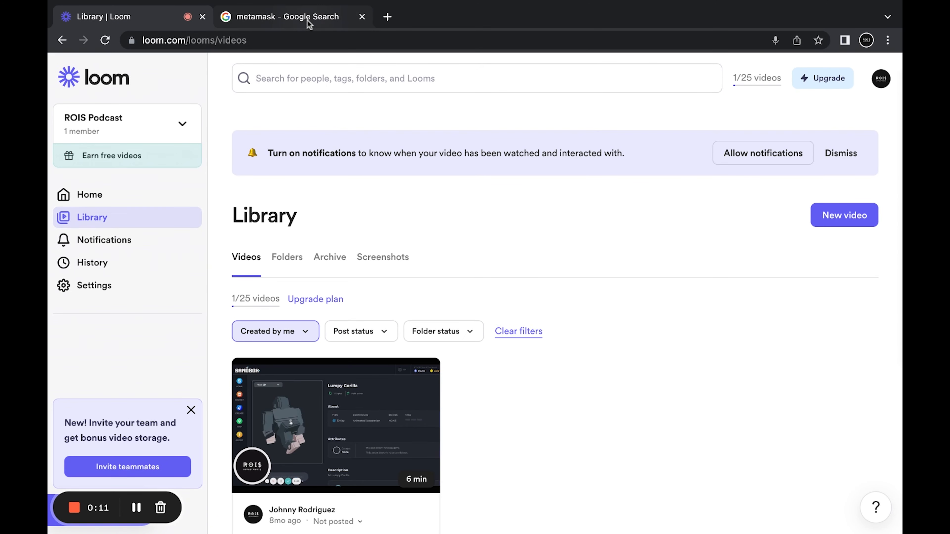
# Reach MetaMask's Chrome Web Store page from the metamask search results via metamask.io's Download for Chrome.
pyautogui.click(285, 16)
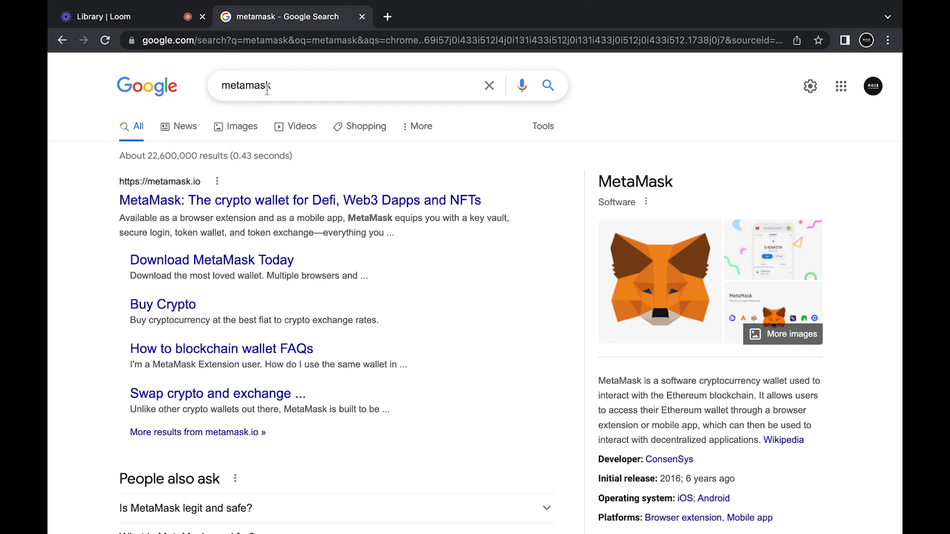
pyautogui.moveTo(302, 200)
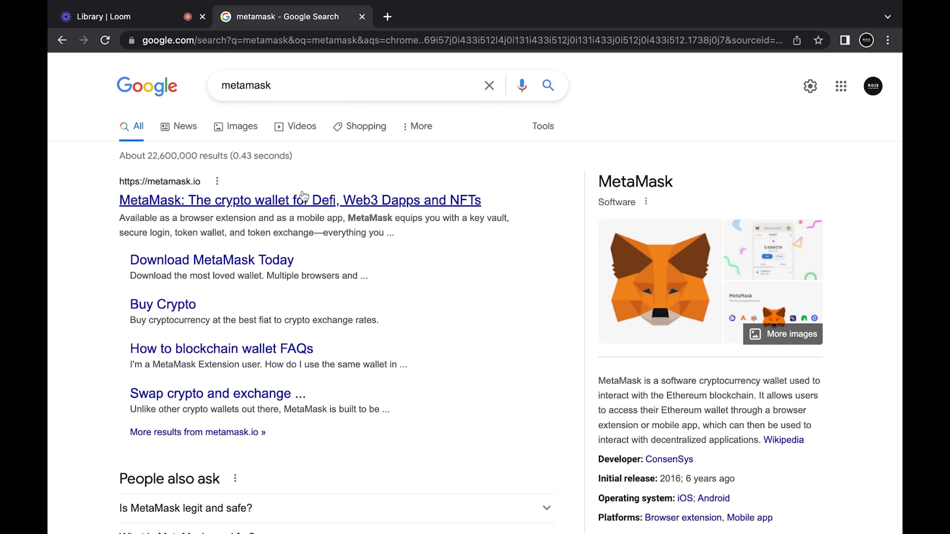
pyautogui.click(300, 200)
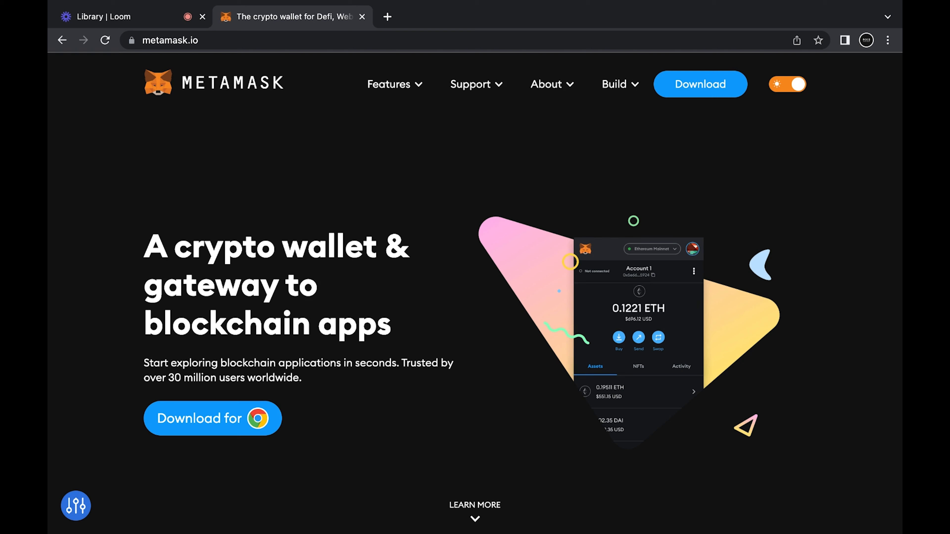
pyautogui.moveTo(213, 418)
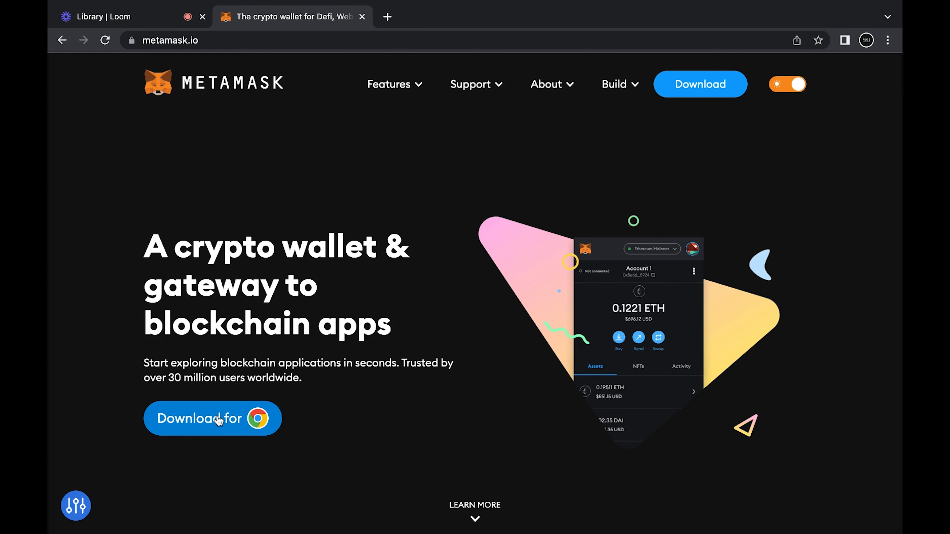
pyautogui.click(212, 418)
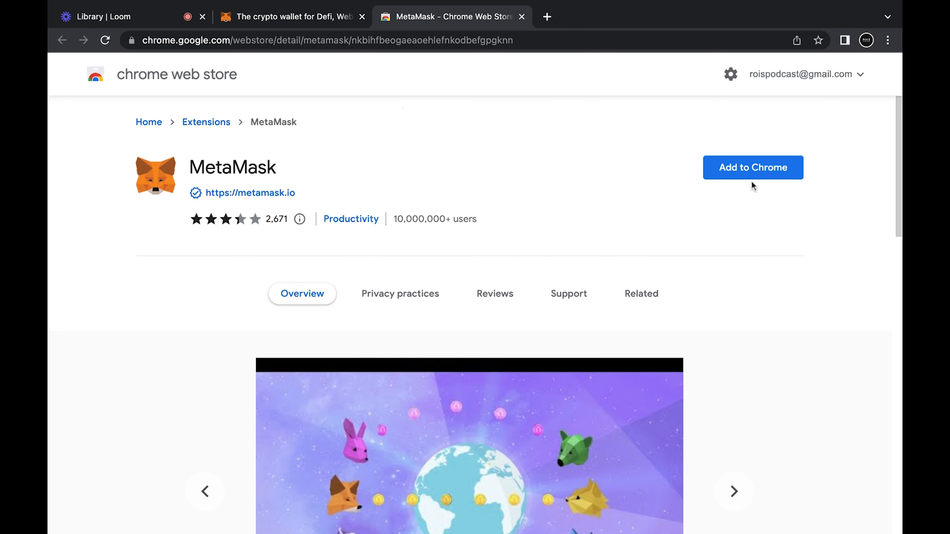
# Install MetaMask, choose Create a Wallet, answer the metrics prompt and create a password with terms accepted.
pyautogui.click(752, 167)
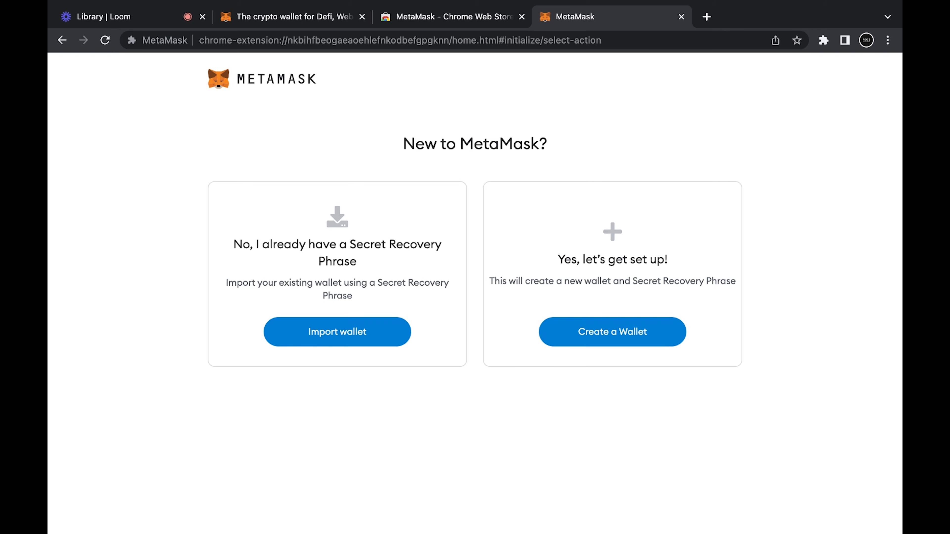
pyautogui.click(611, 331)
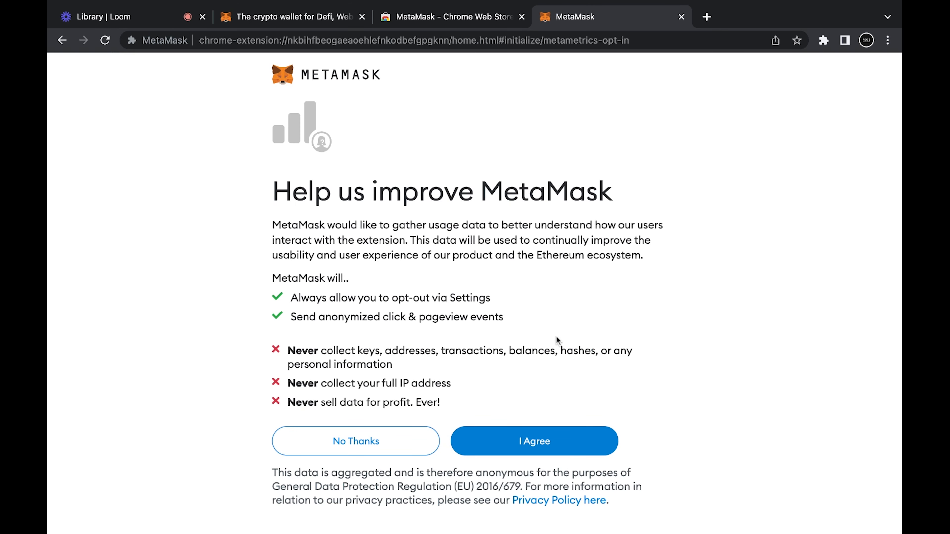
pyautogui.click(534, 441)
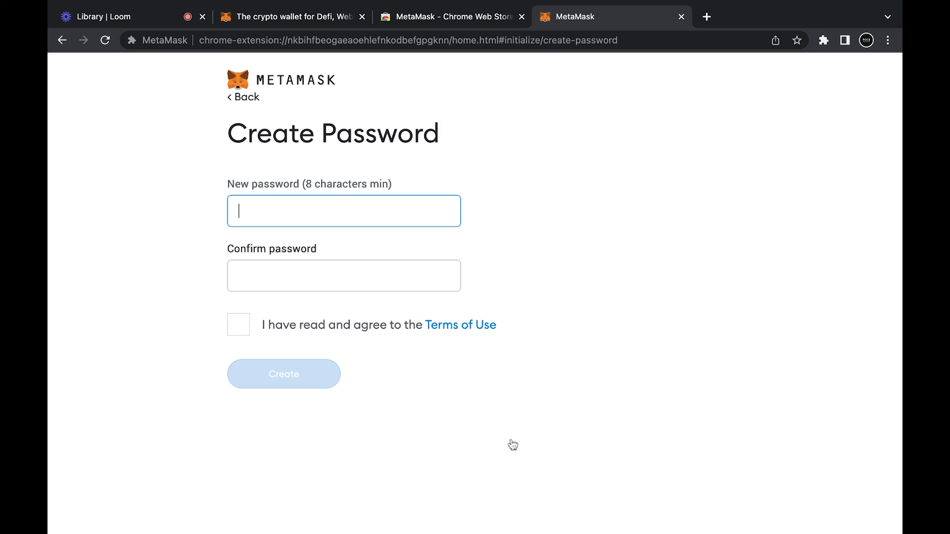
pyautogui.moveTo(354, 211)
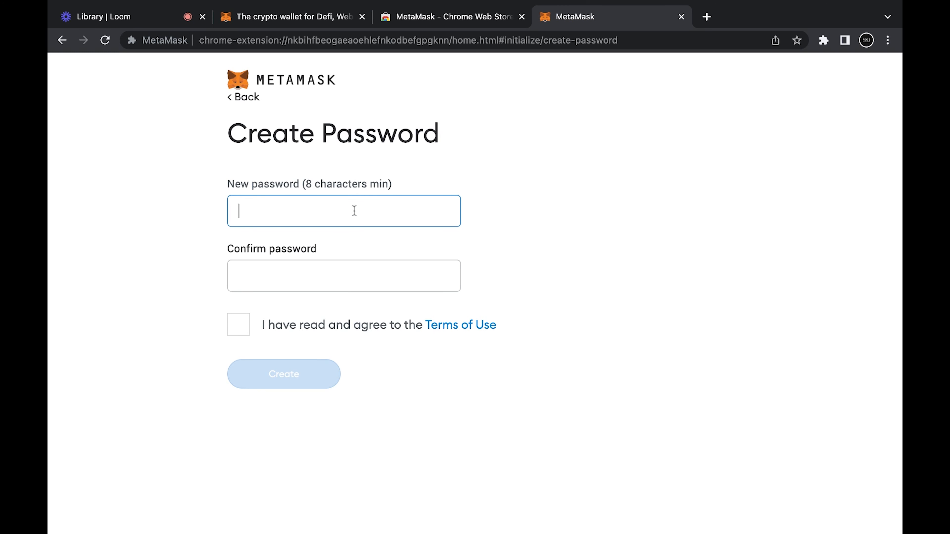
pyautogui.click(238, 324)
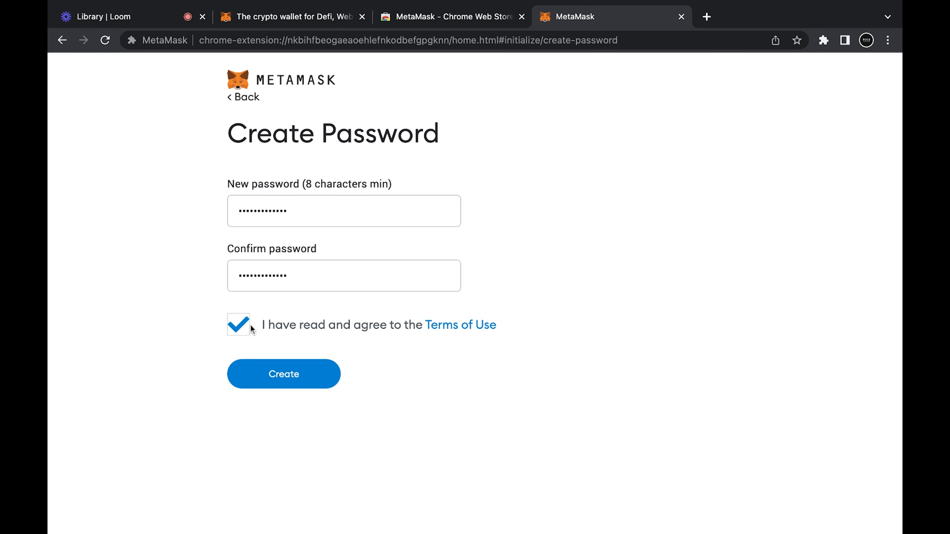
pyautogui.click(283, 374)
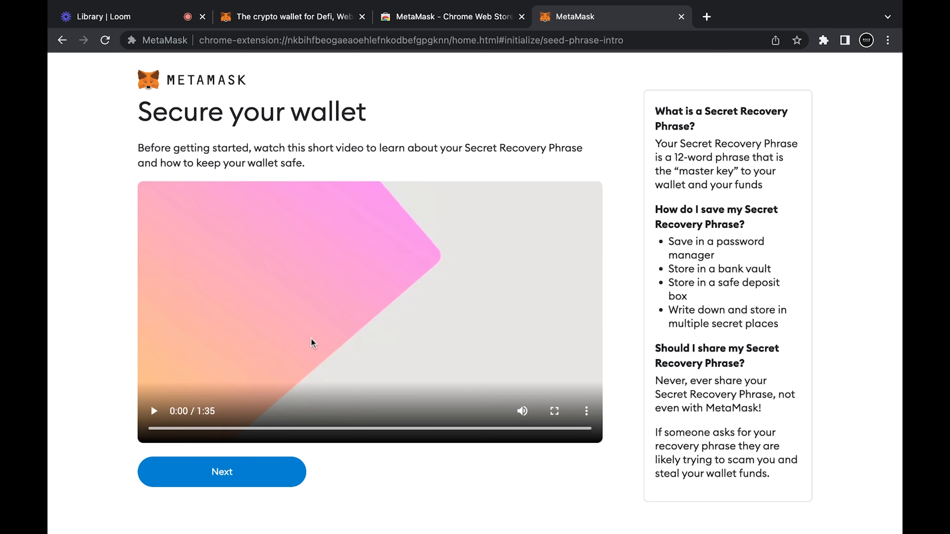
pyautogui.moveTo(222, 472)
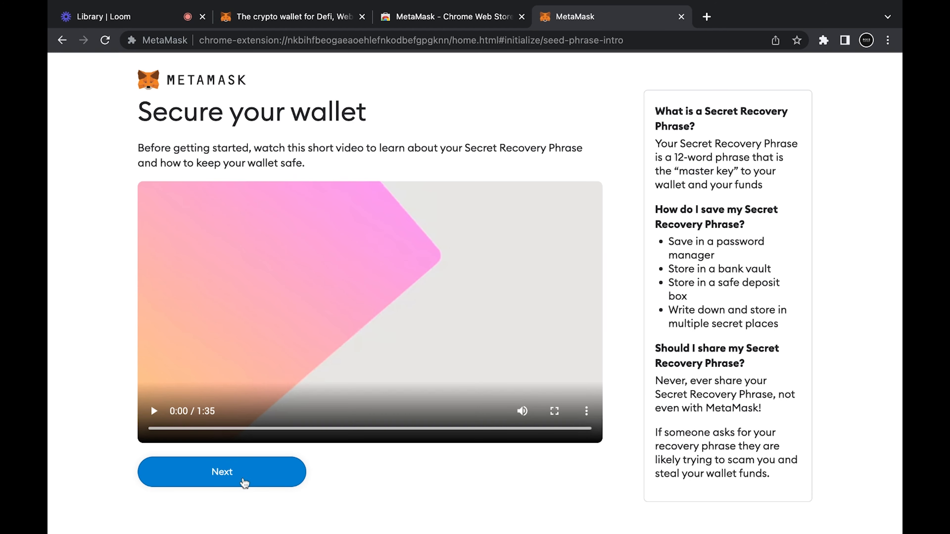
# Continue past the Secure your wallet page and reveal the hidden Secret Recovery Phrase words.
pyautogui.click(222, 472)
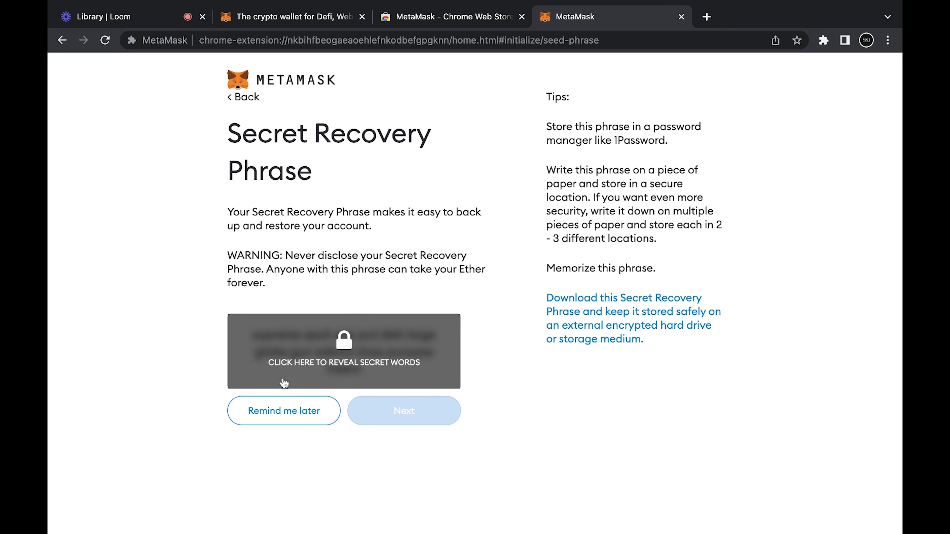
pyautogui.moveTo(372, 323)
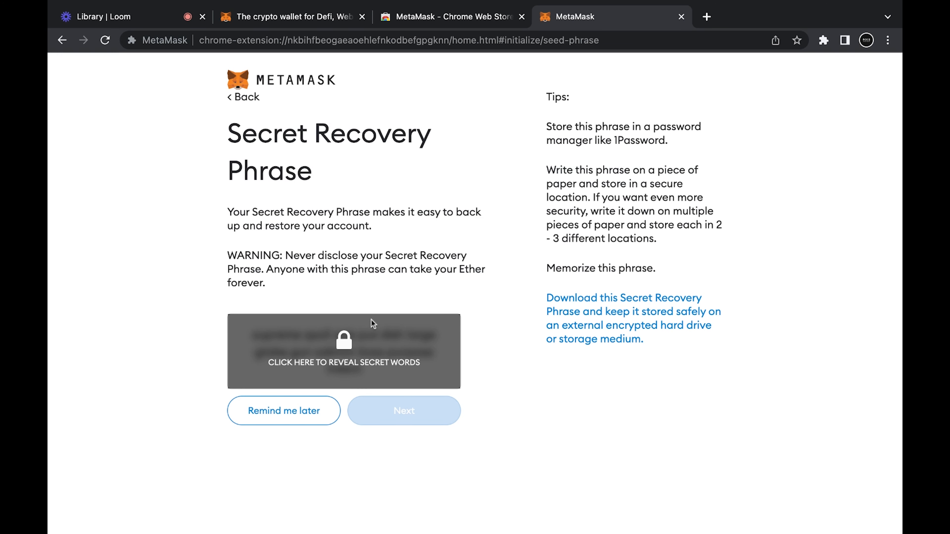
pyautogui.moveTo(343, 356)
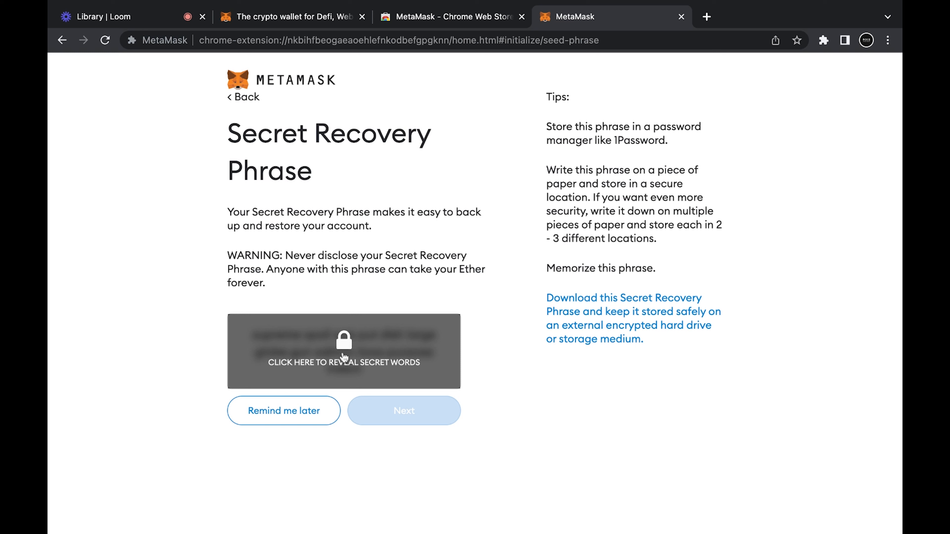
pyautogui.moveTo(340, 345)
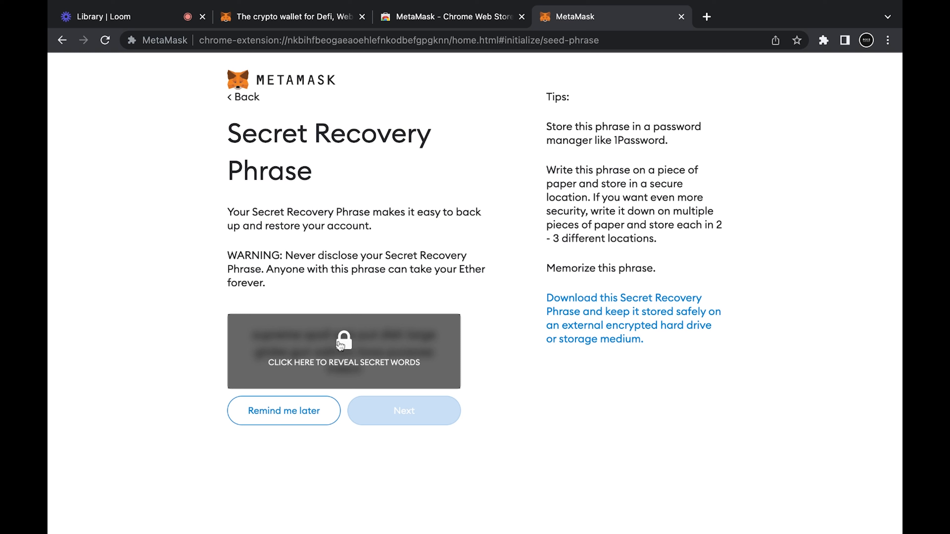
pyautogui.moveTo(421, 349)
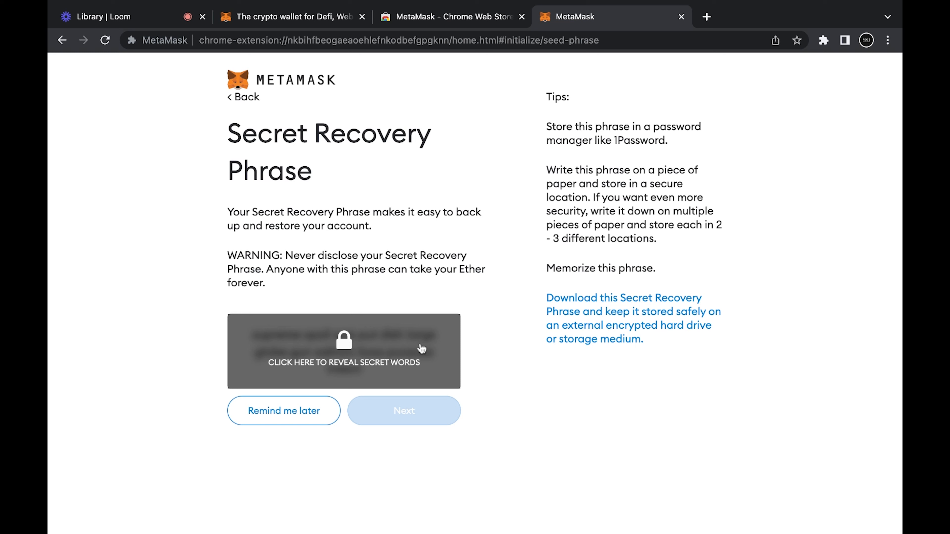
pyautogui.moveTo(447, 340)
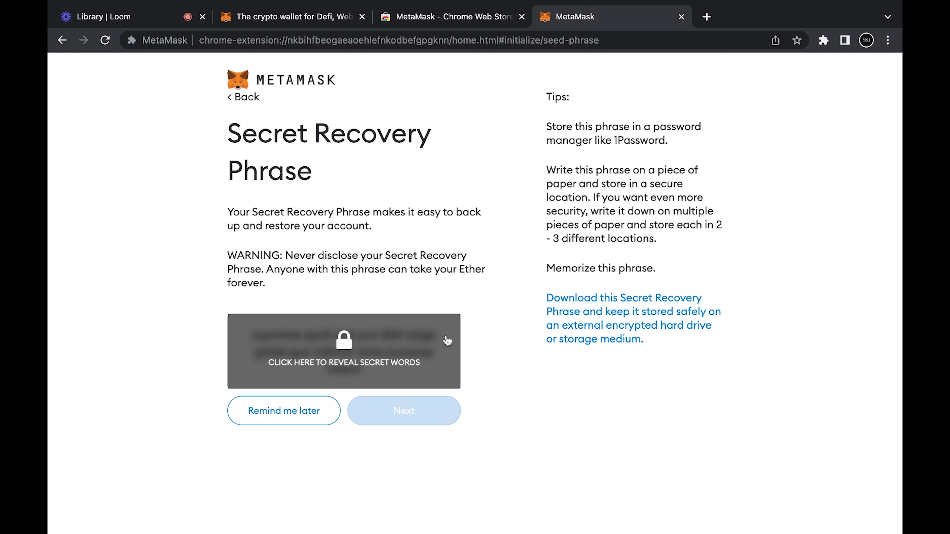
pyautogui.moveTo(447, 340)
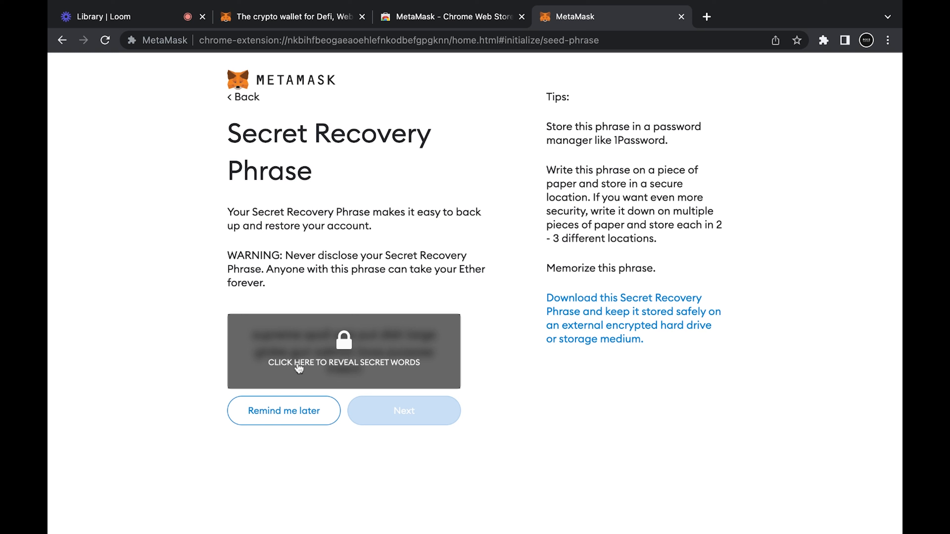
pyautogui.click(403, 410)
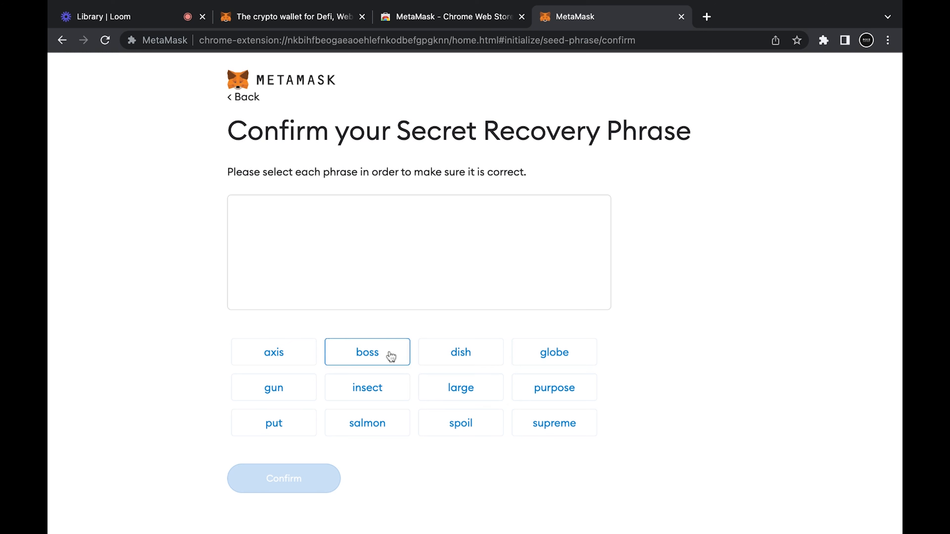
pyautogui.moveTo(371, 311)
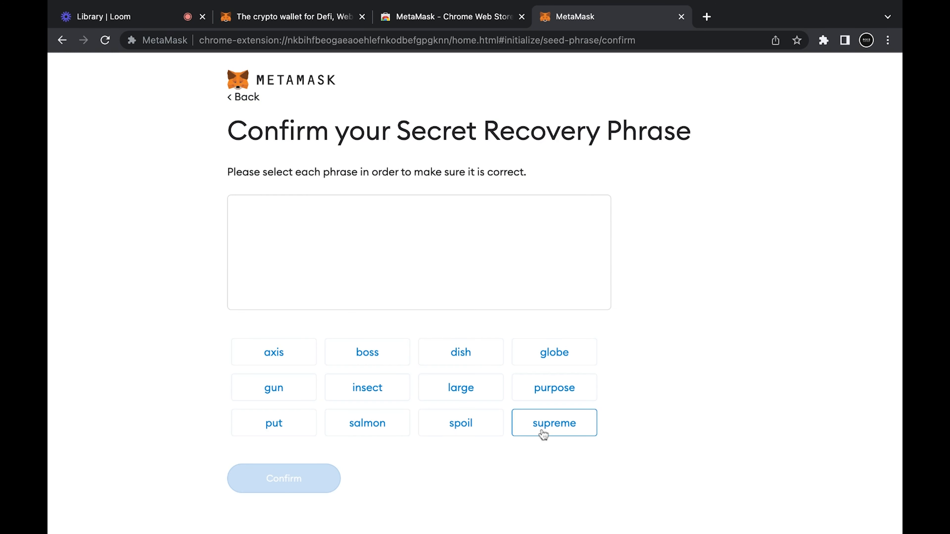
pyautogui.click(553, 423)
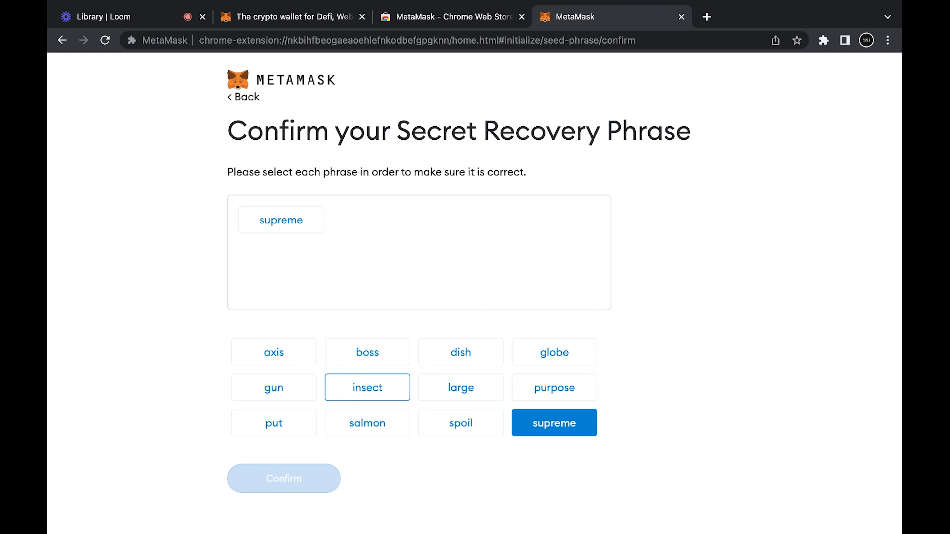
pyautogui.click(283, 478)
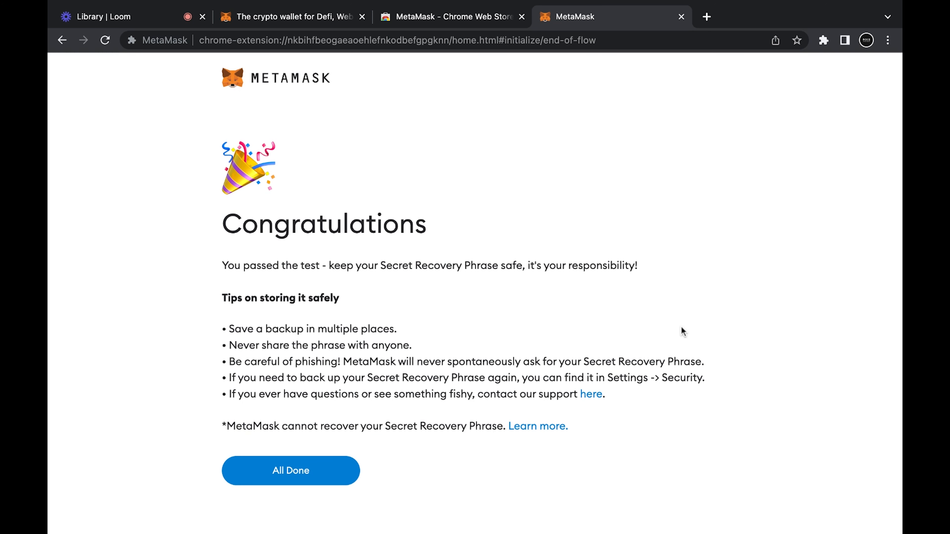
pyautogui.moveTo(306, 286)
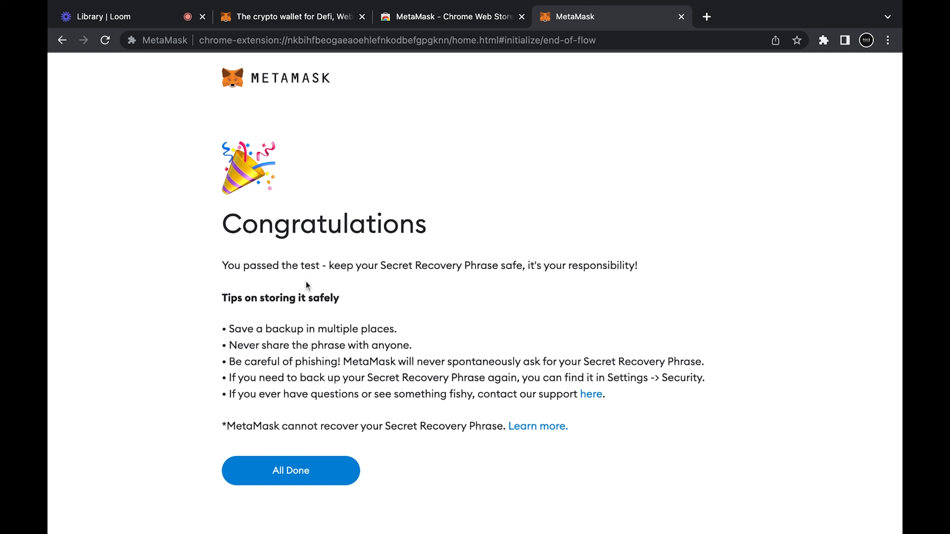
pyautogui.click(291, 471)
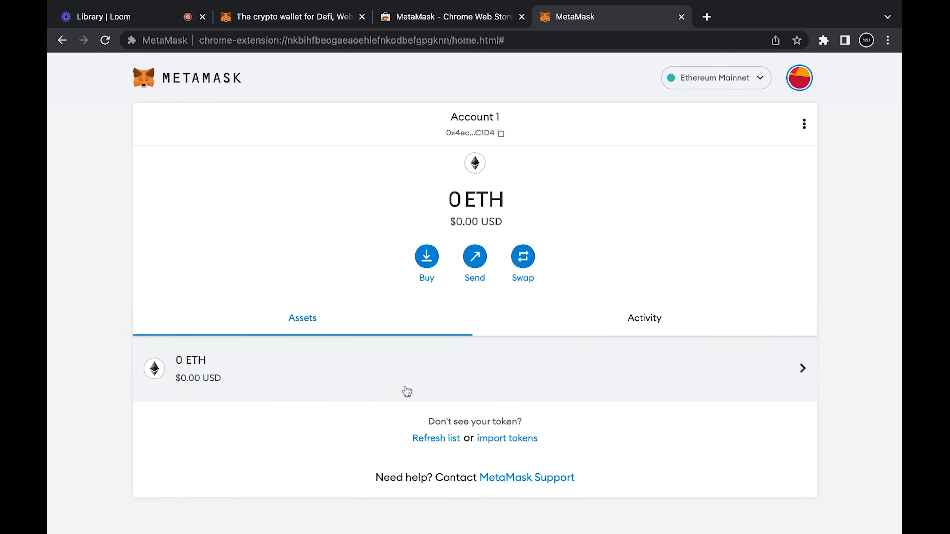
pyautogui.moveTo(568, 318)
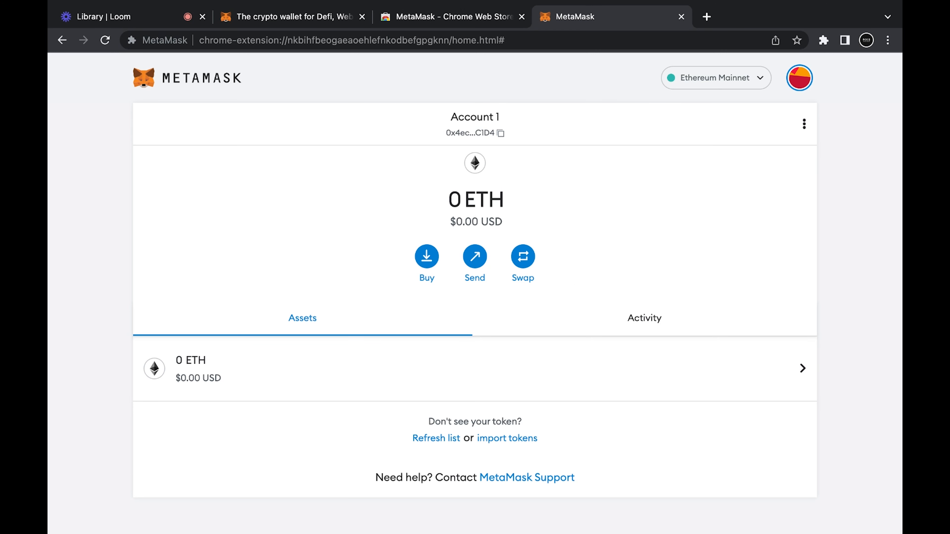
pyautogui.moveTo(750, 91)
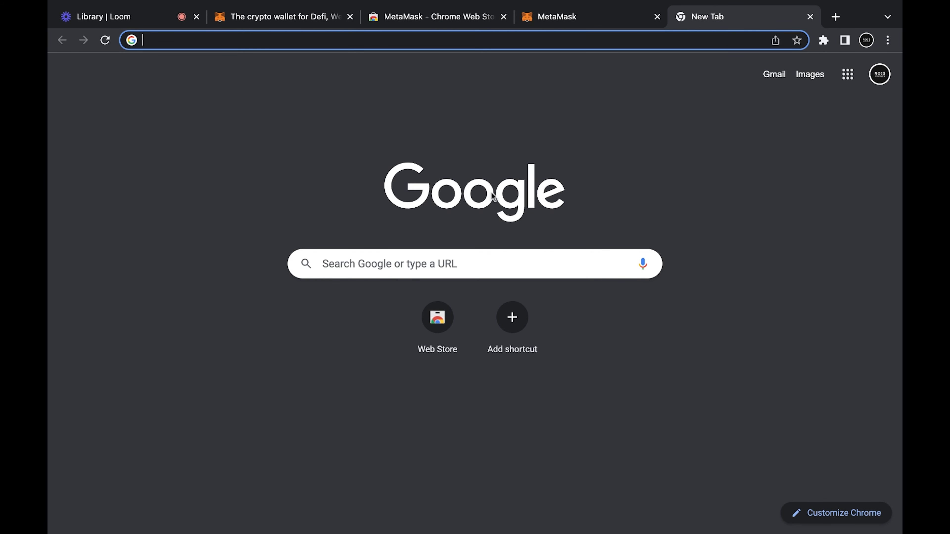
pyautogui.moveTo(493, 197)
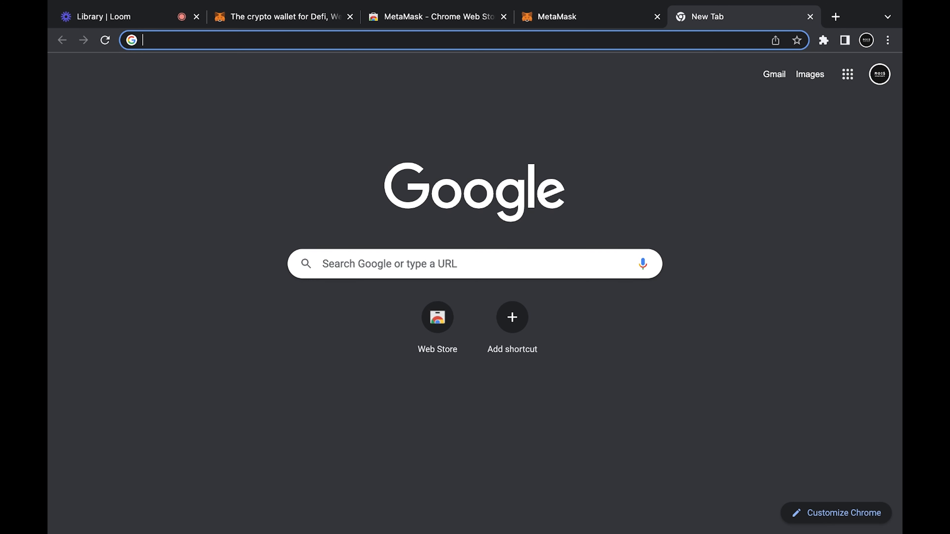
# Search 'binance smart chain' for the ZenLedger guide, then return to MetaMask's network form.
pyautogui.write('binance smart chain')
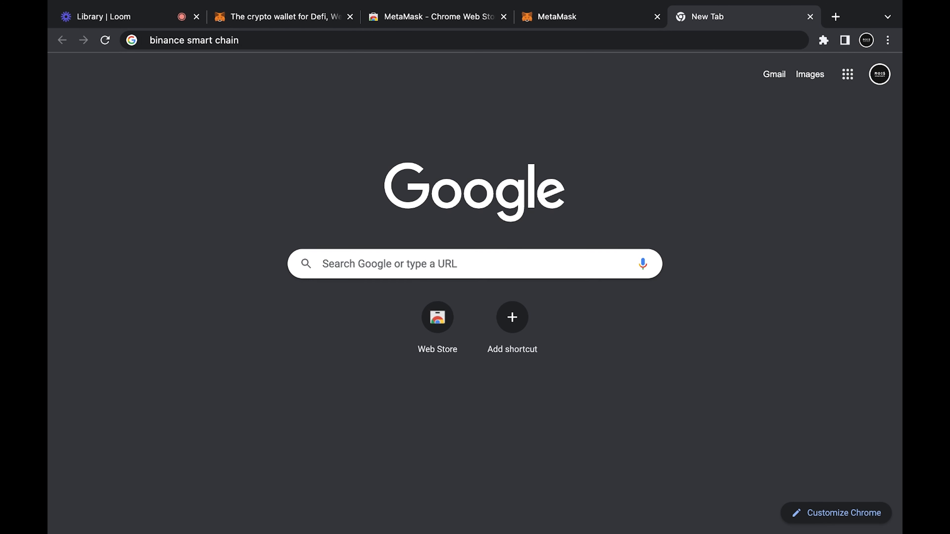
pyautogui.press('Return')
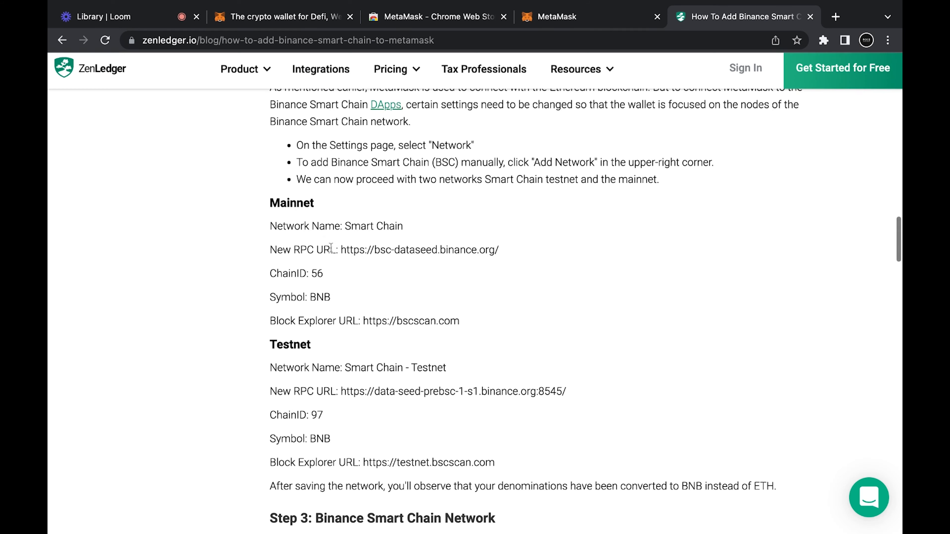
pyautogui.moveTo(271, 228)
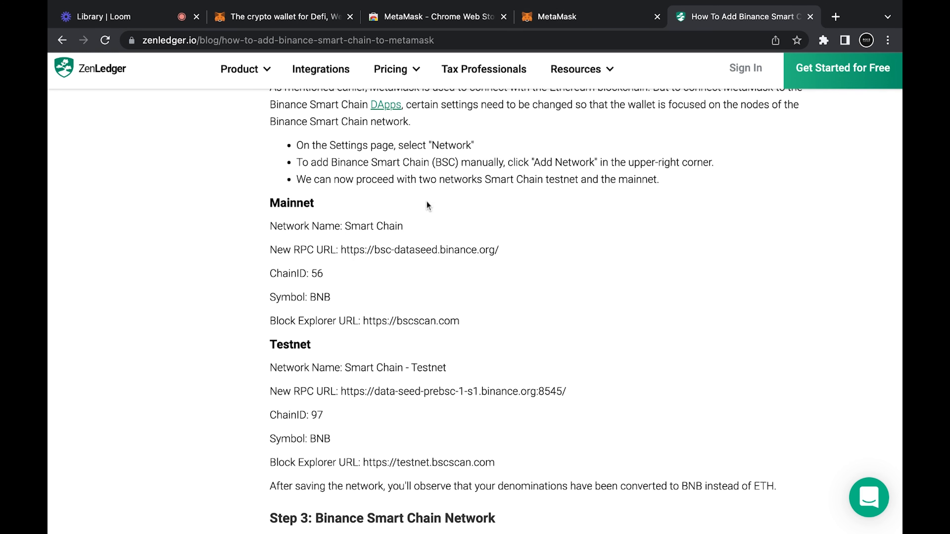
pyautogui.click(557, 17)
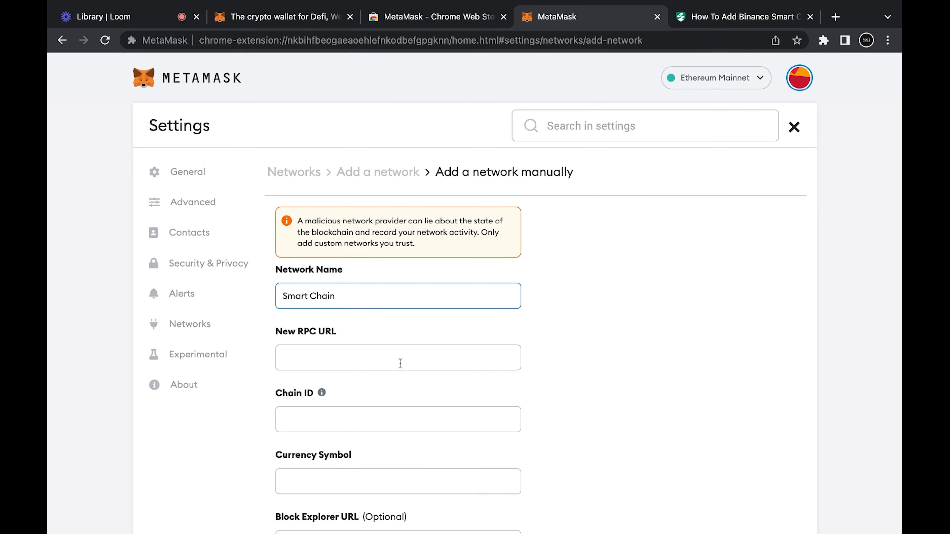
# Copy the mainnet RPC URL from the guide into the form and enter symbol BNB.
pyautogui.click(745, 16)
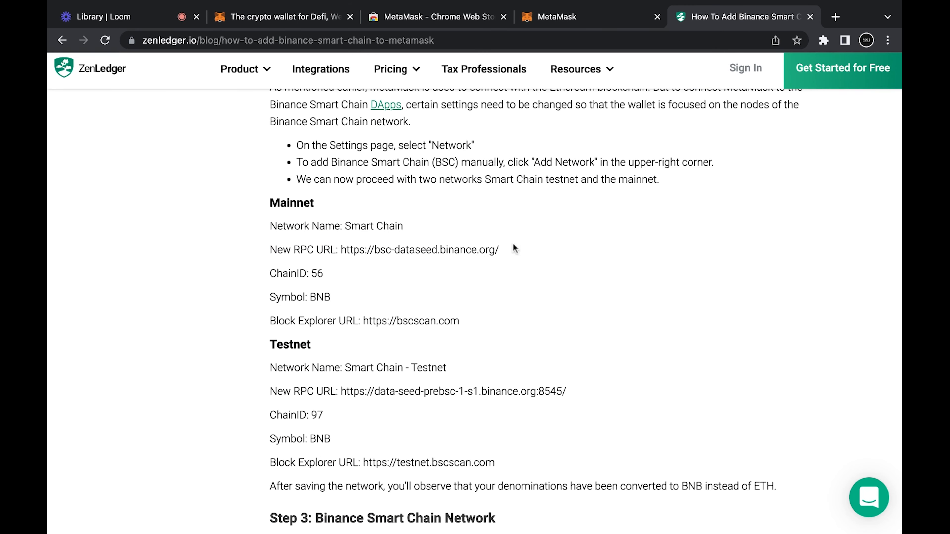
pyautogui.doubleClick(418, 250)
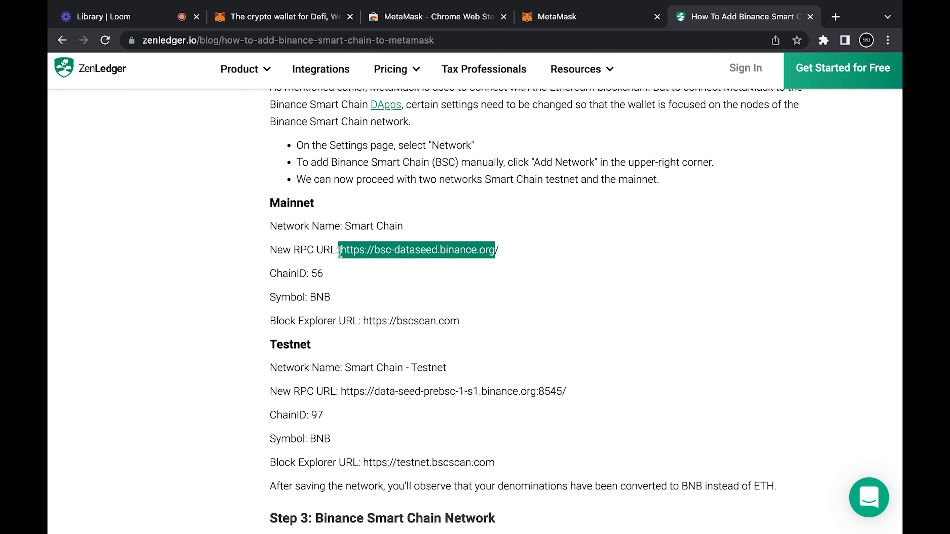
pyautogui.click(315, 276)
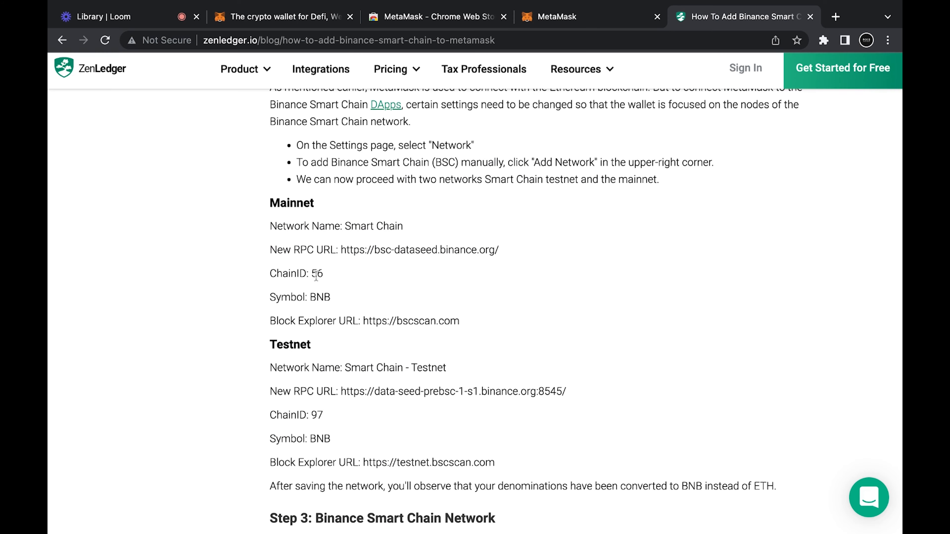
pyautogui.click(569, 16)
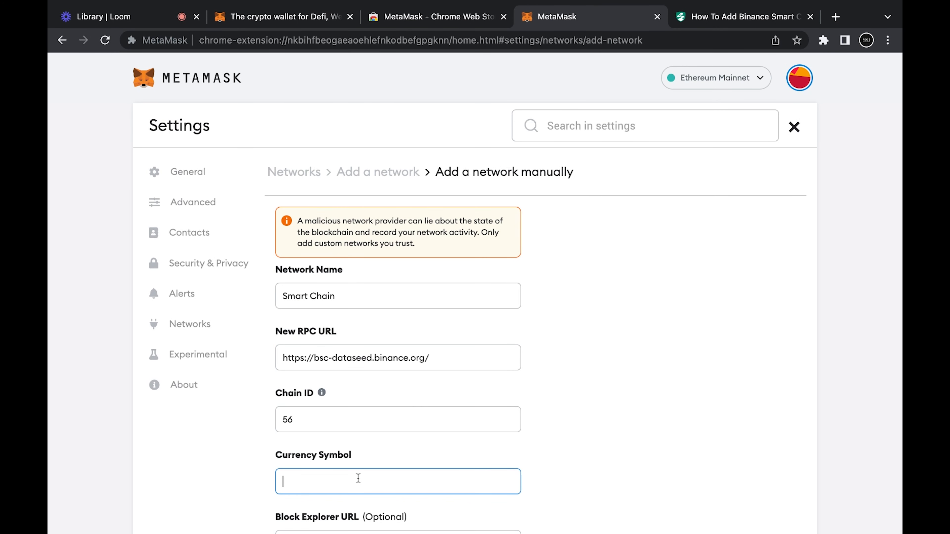
pyautogui.write('BNB')
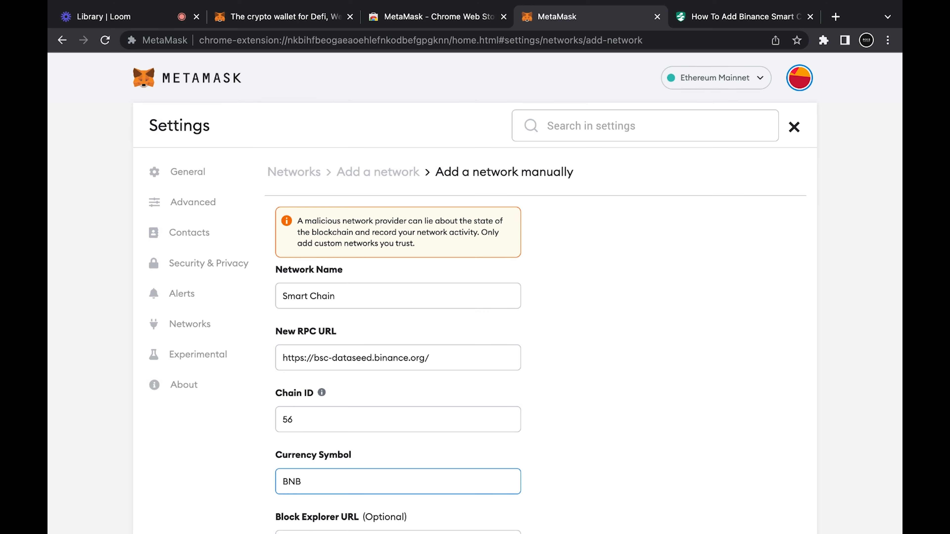
# Copy the bscscan block explorer URL from the guide and save the Smart Chain network.
pyautogui.click(745, 16)
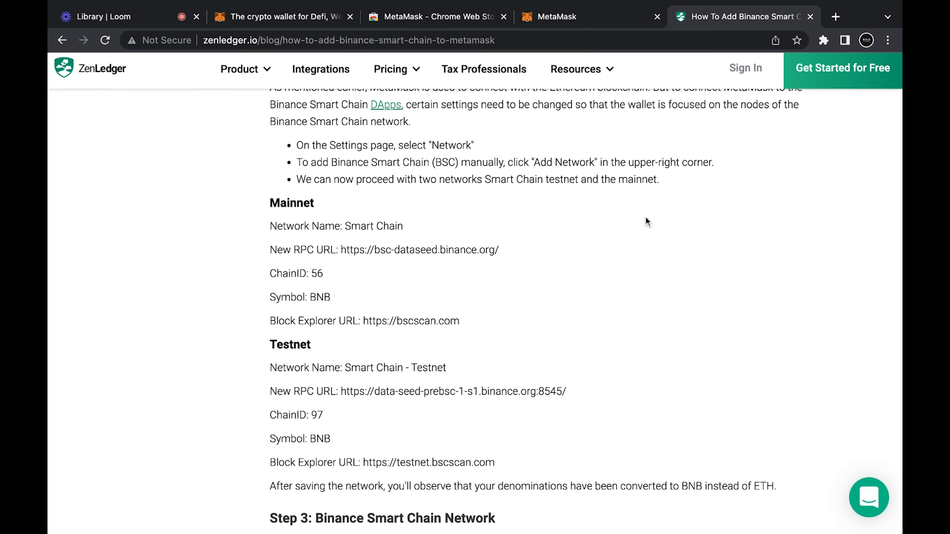
pyautogui.doubleClick(409, 321)
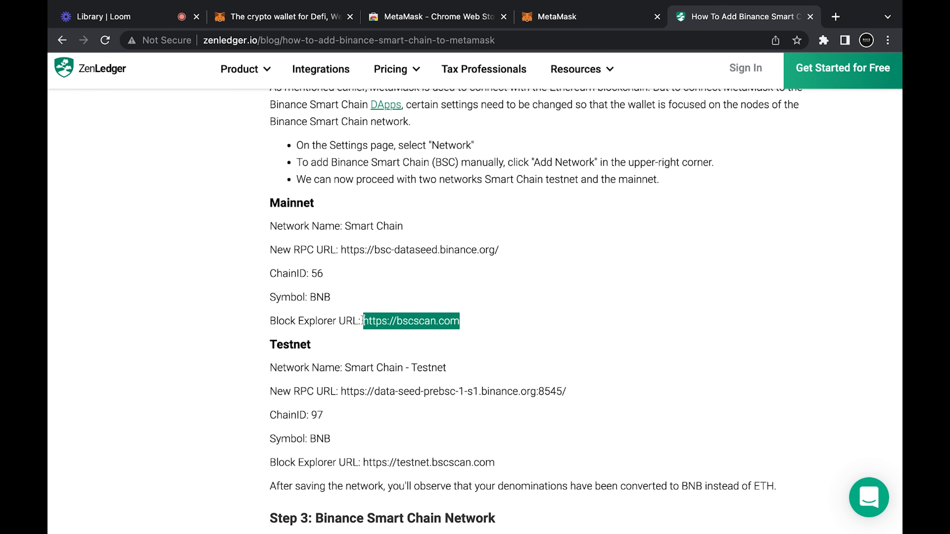
pyautogui.moveTo(412, 321)
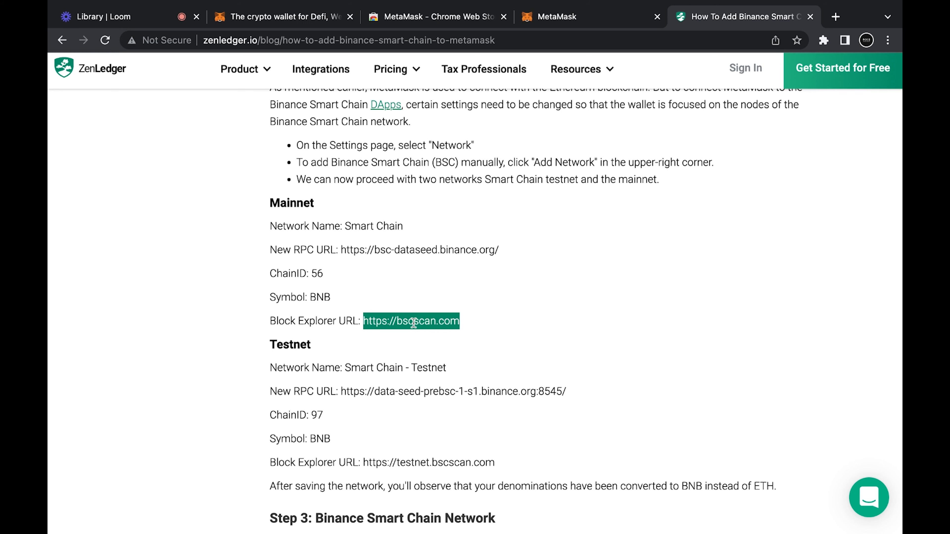
pyautogui.click(563, 16)
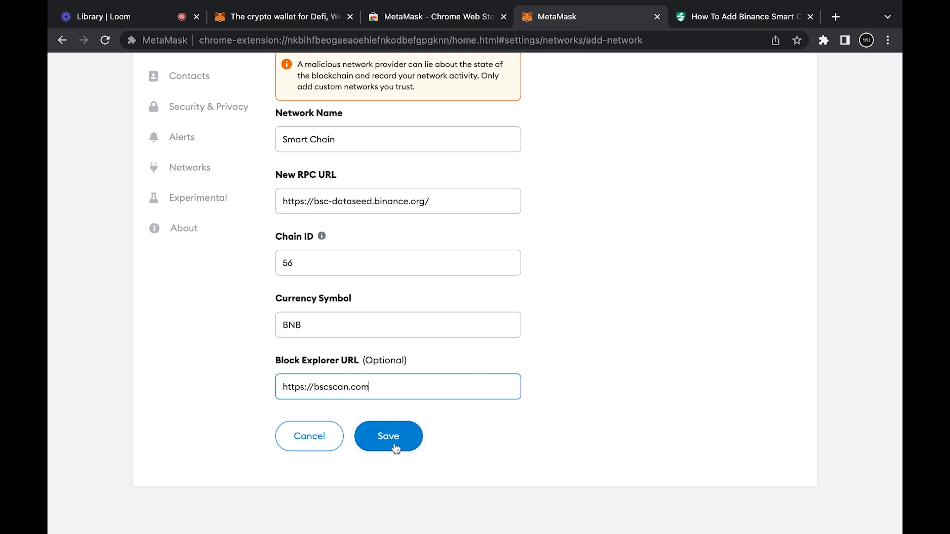
pyautogui.click(388, 437)
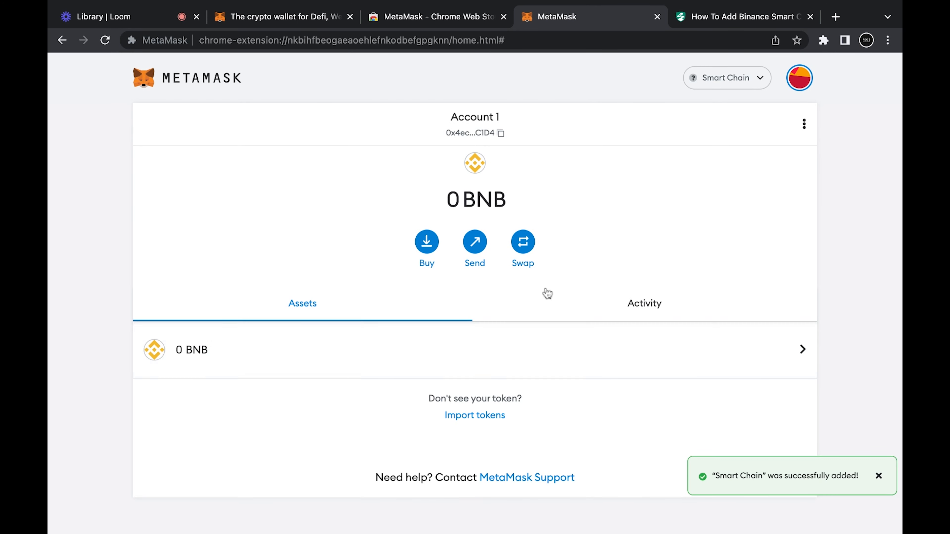
pyautogui.moveTo(721, 85)
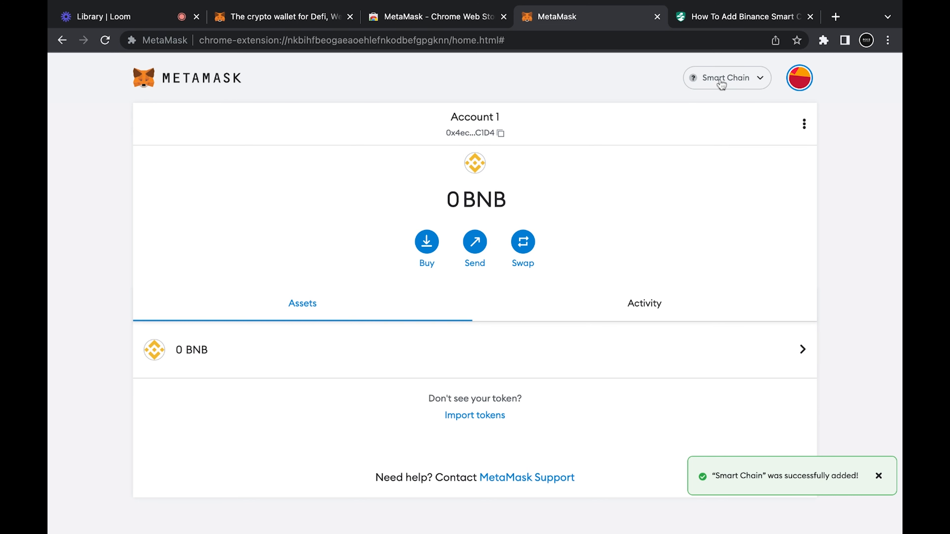
# Switch Account 1 from Smart Chain back to Ethereum Mainnet via the network dropdown.
pyautogui.click(725, 78)
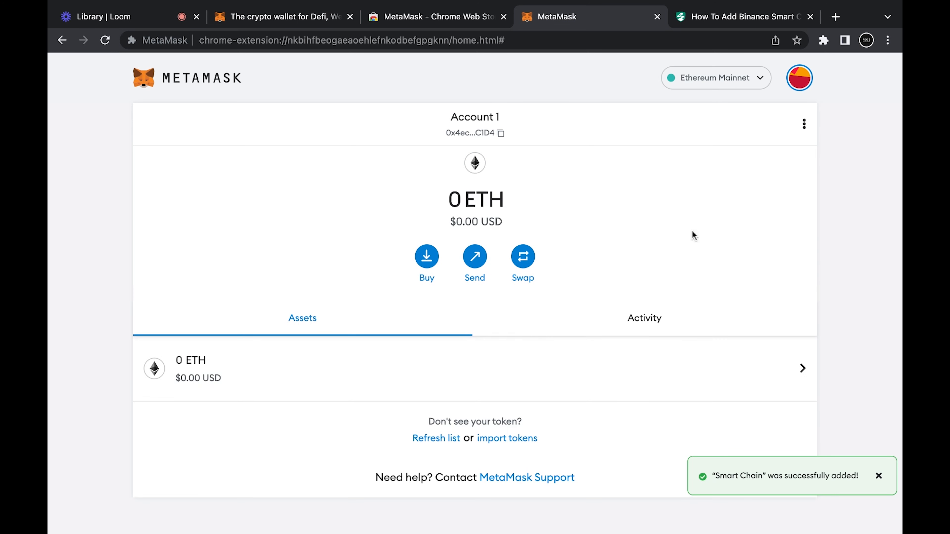